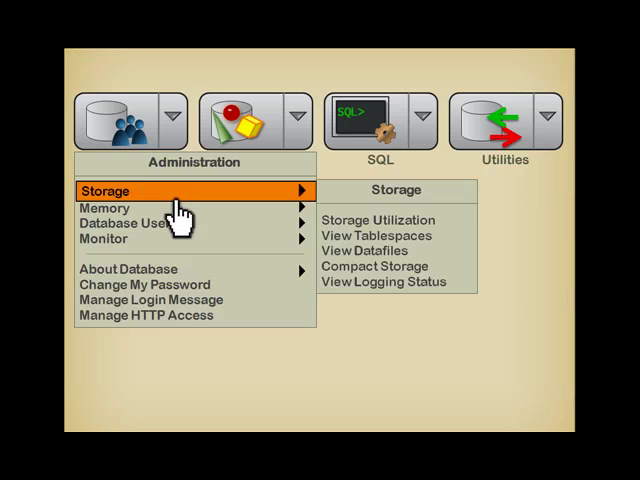
Step: Run select username, account_status from dba_users to list all users and their statuses
left_click(104, 208)
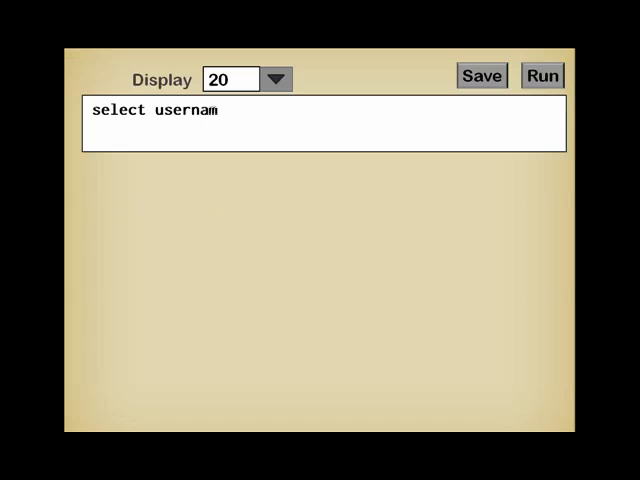
type("e, account_status from")
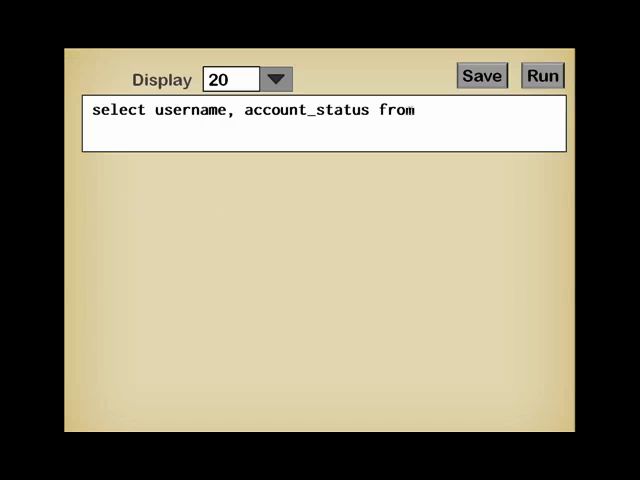
left_click(542, 76)
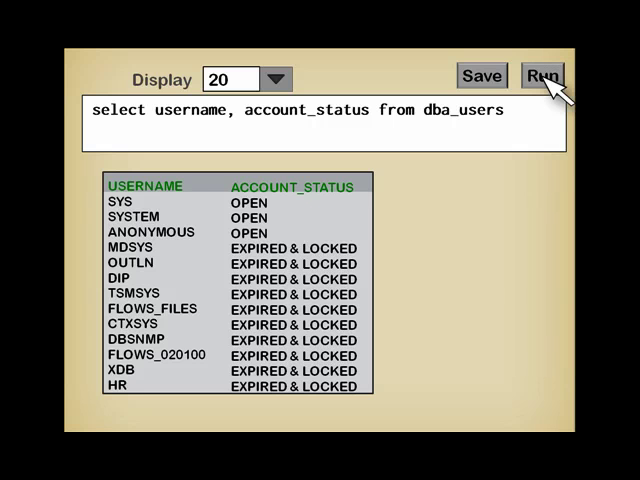
left_click(150, 232)
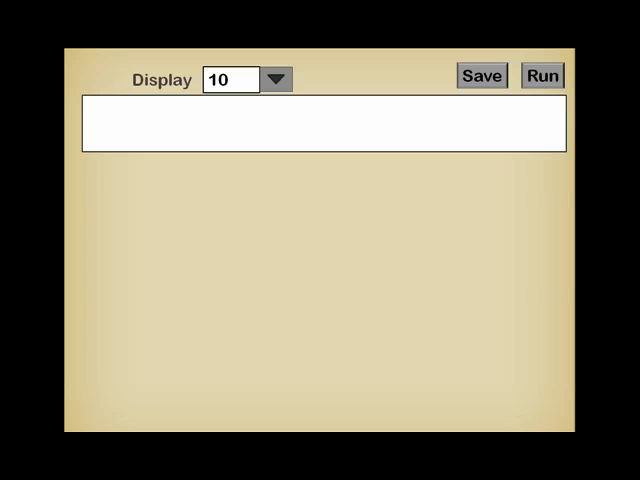
Step: Run select count(*) from dba_sys_privs where grantee = 'DBA', returning 160
type("select count(*) from dba_s")
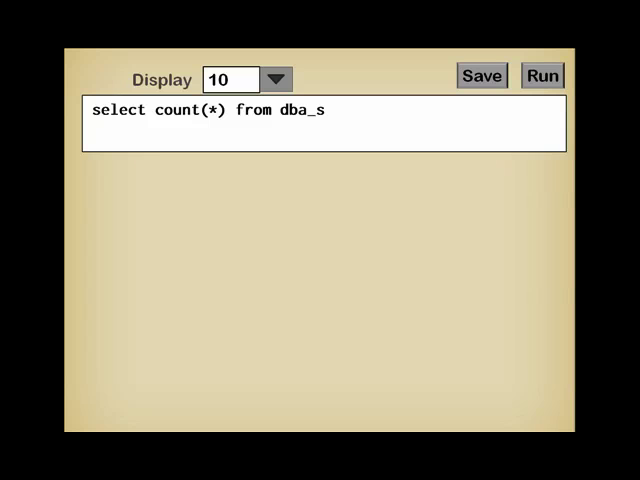
type("ys_privs")
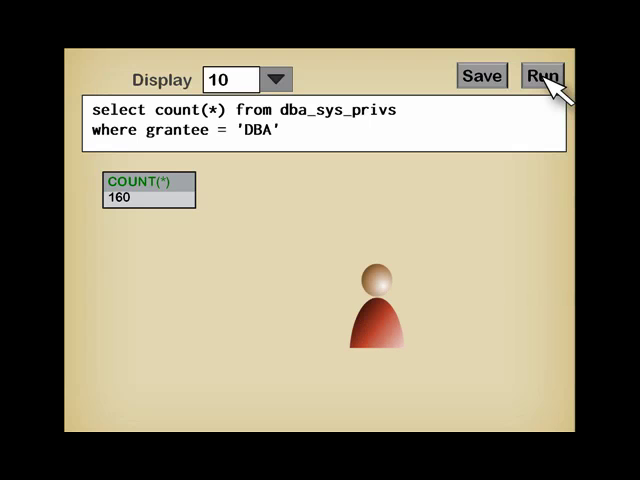
left_click(542, 76)
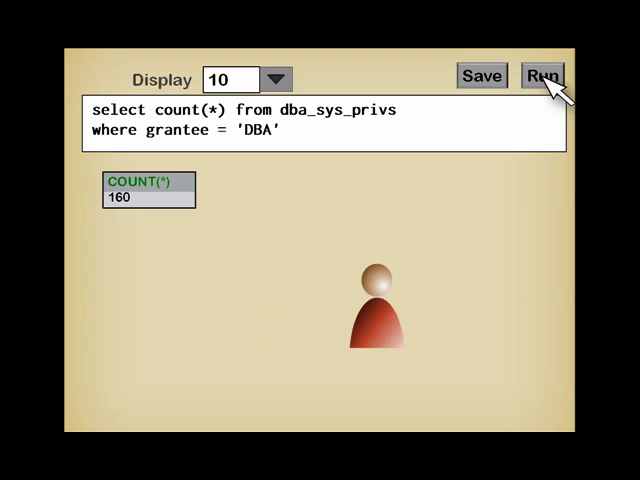
left_click(542, 76)
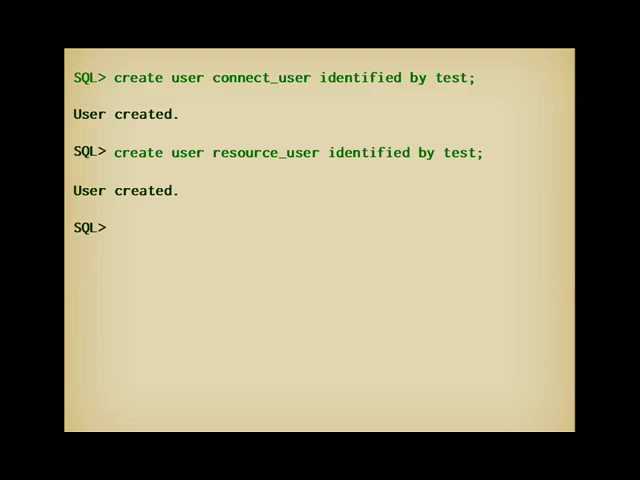
type("grant connect to connect_user;")
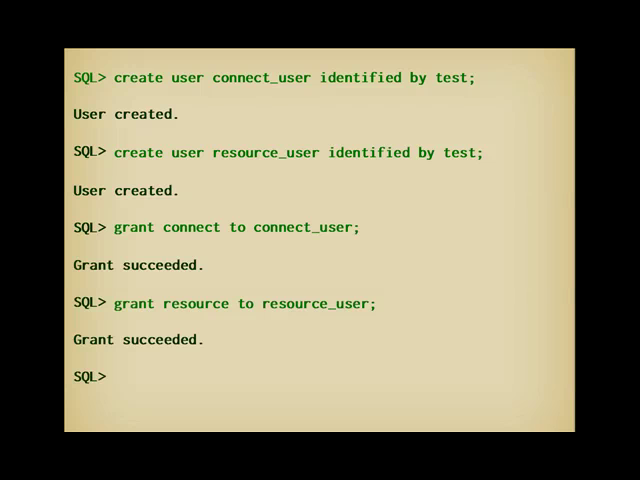
type("@sysprivs connect_user")
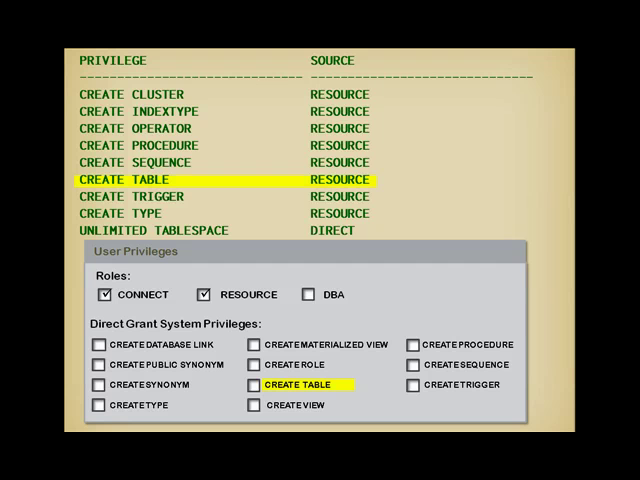
Step: Highlight CREATE PROCEDURE as overlapping in the RESOURCE list and direct grants
left_click(472, 344)
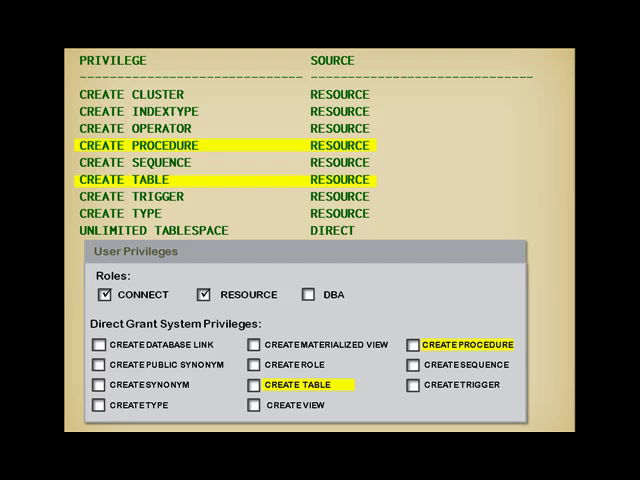